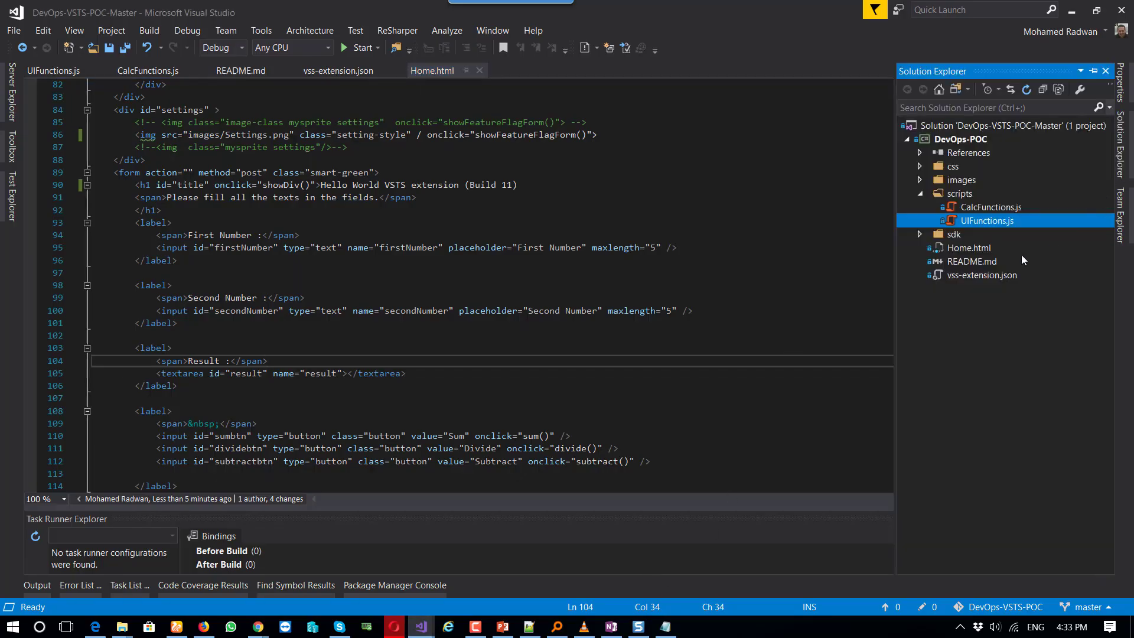
Open the vss-extension.json manifest from Solution Explorer in the editor.
click(338, 69)
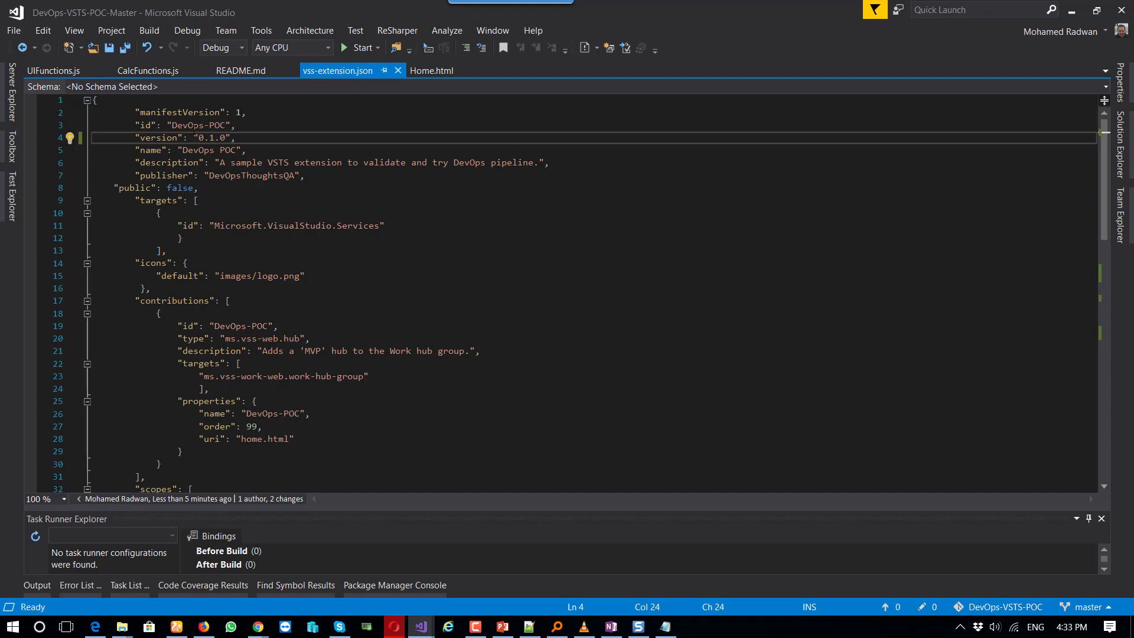
double_click(194, 125)
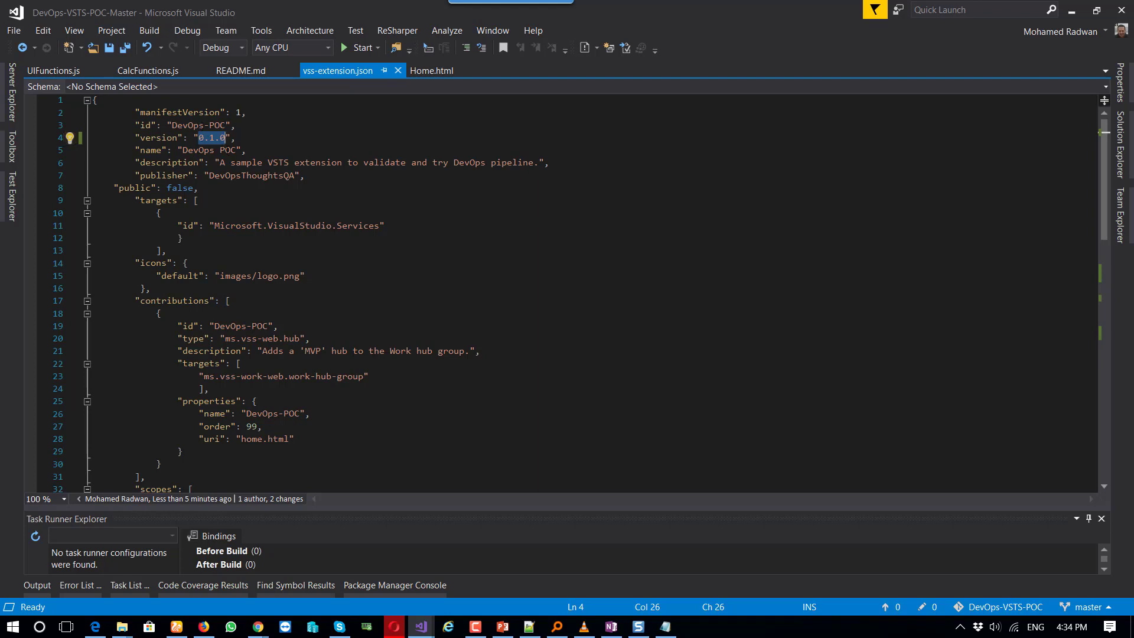
double_click(251, 176)
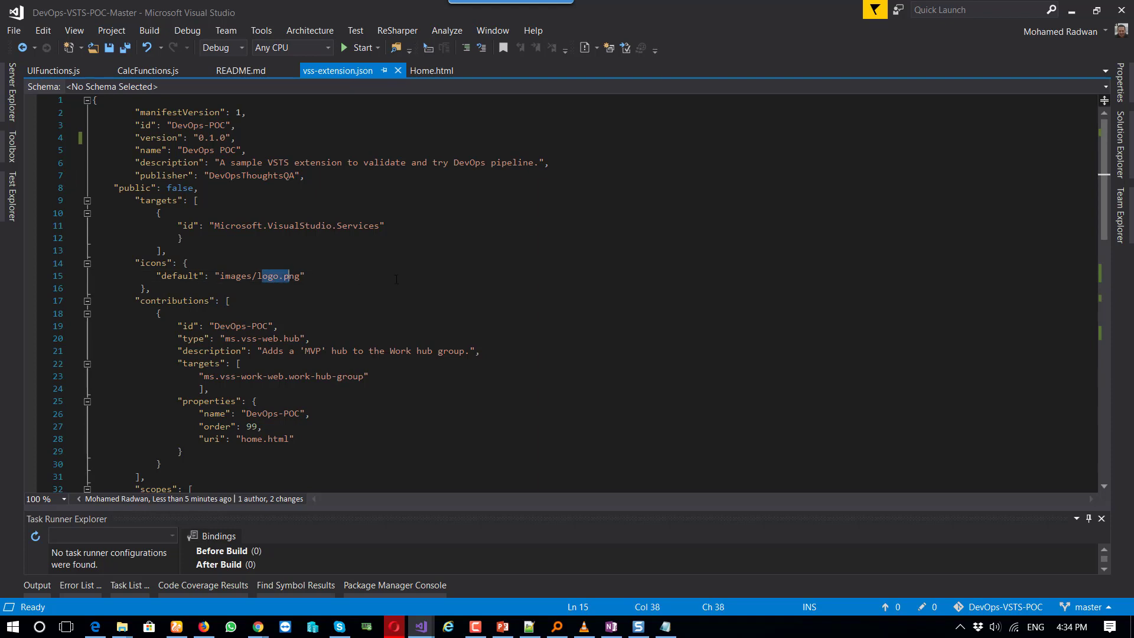
scroll(down, 3)
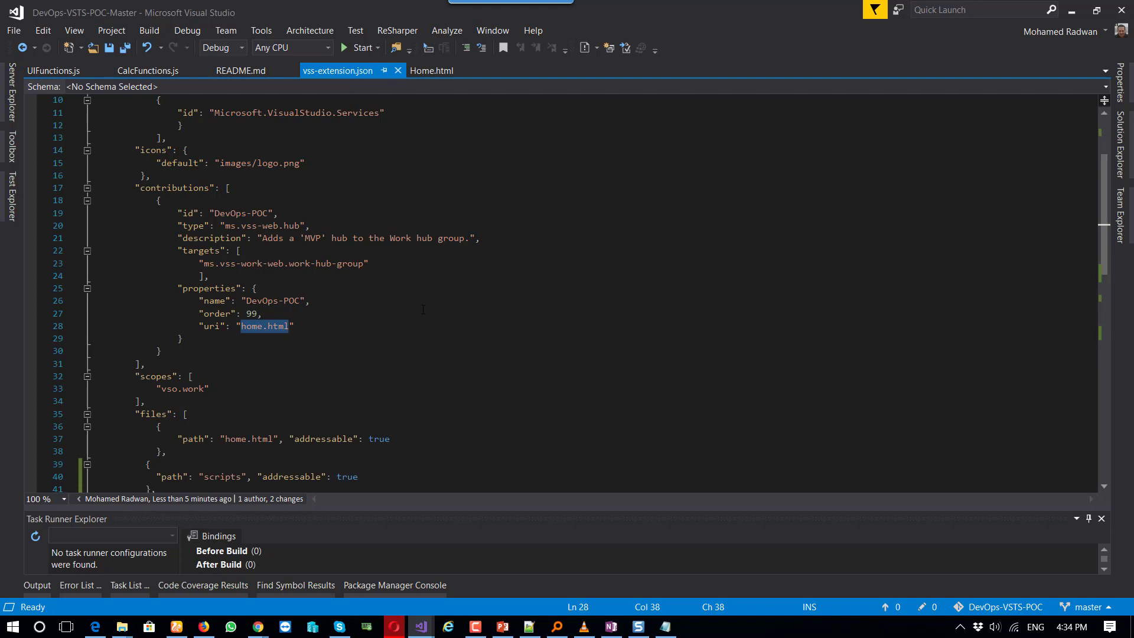
scroll(down, 3)
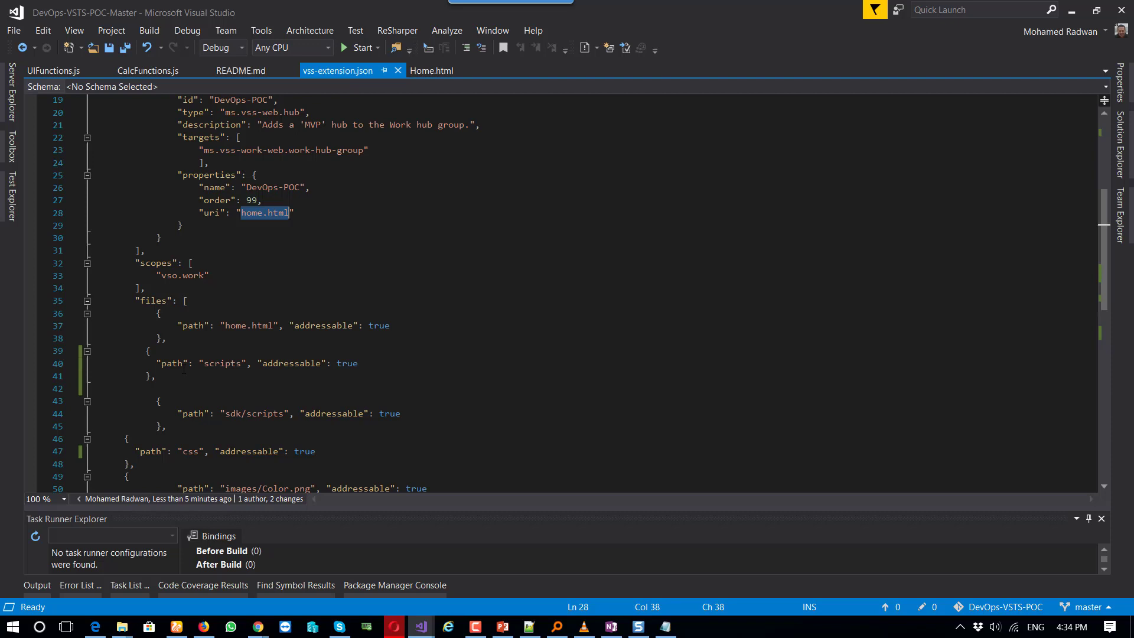
Inspect the sdk/scripts files entry to the end of the list, then return to the PowerPoint Agenda slide.
double_click(236, 326)
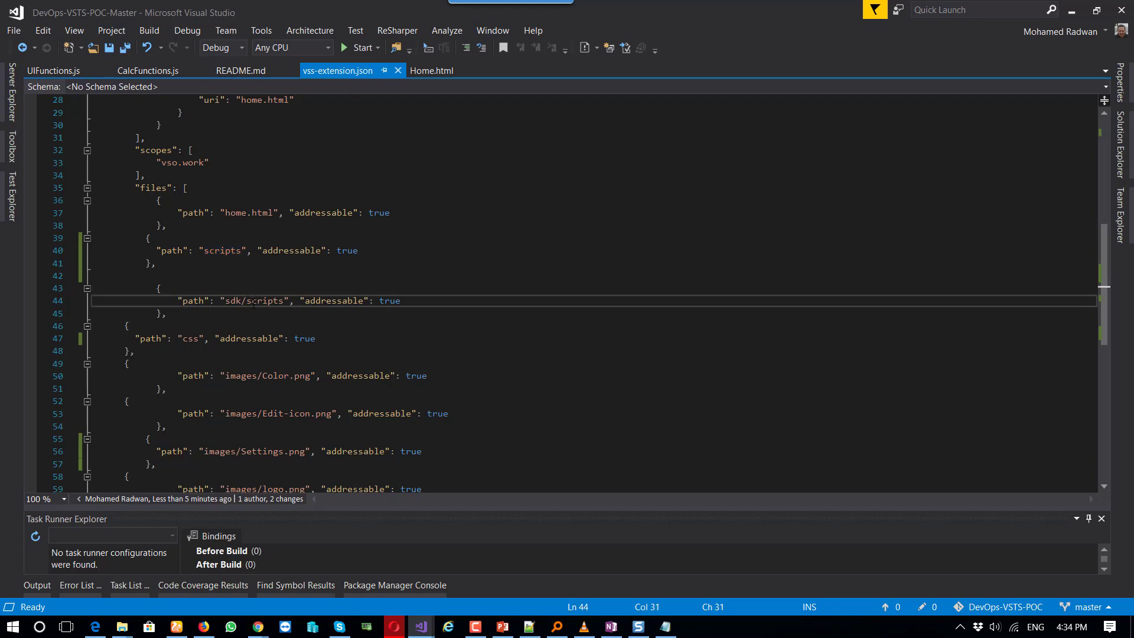
double_click(264, 300)
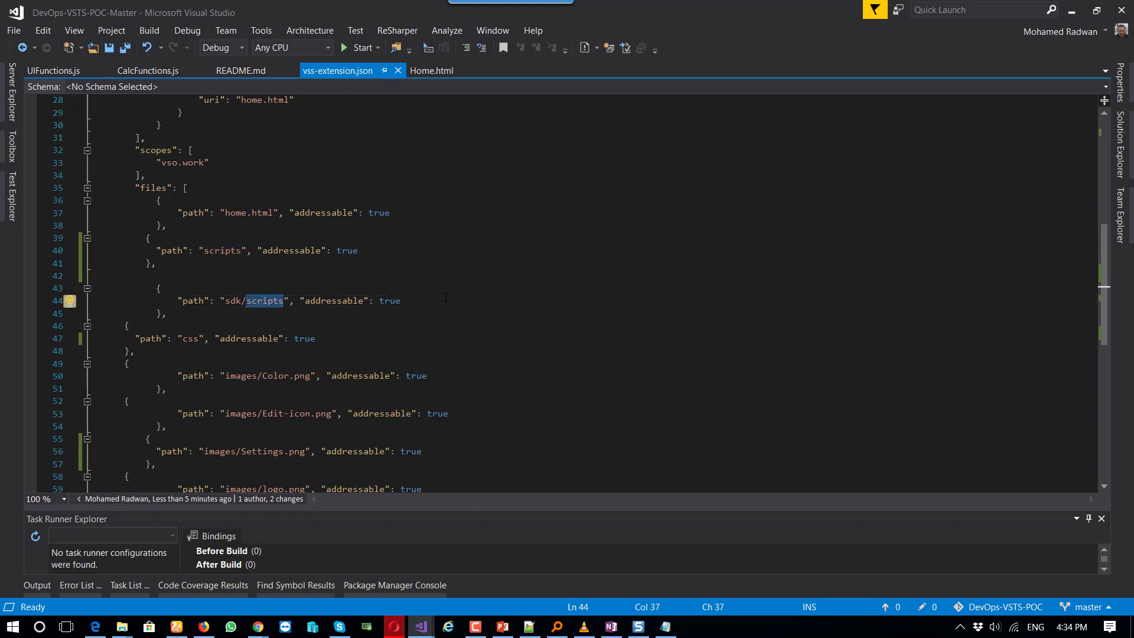
scroll(down, 3)
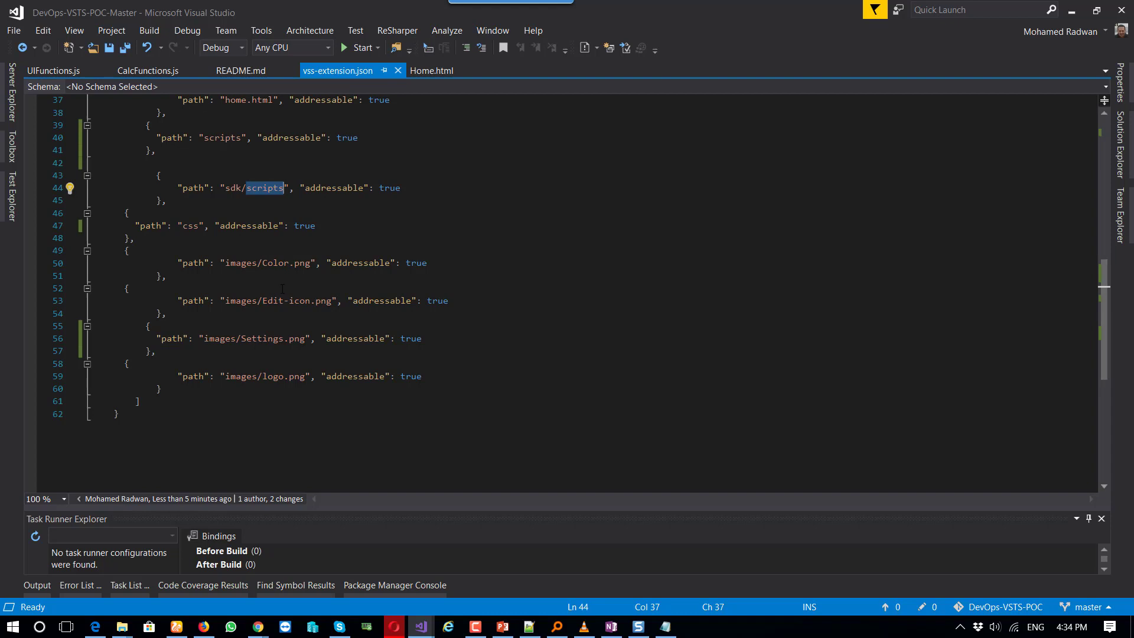
click(501, 626)
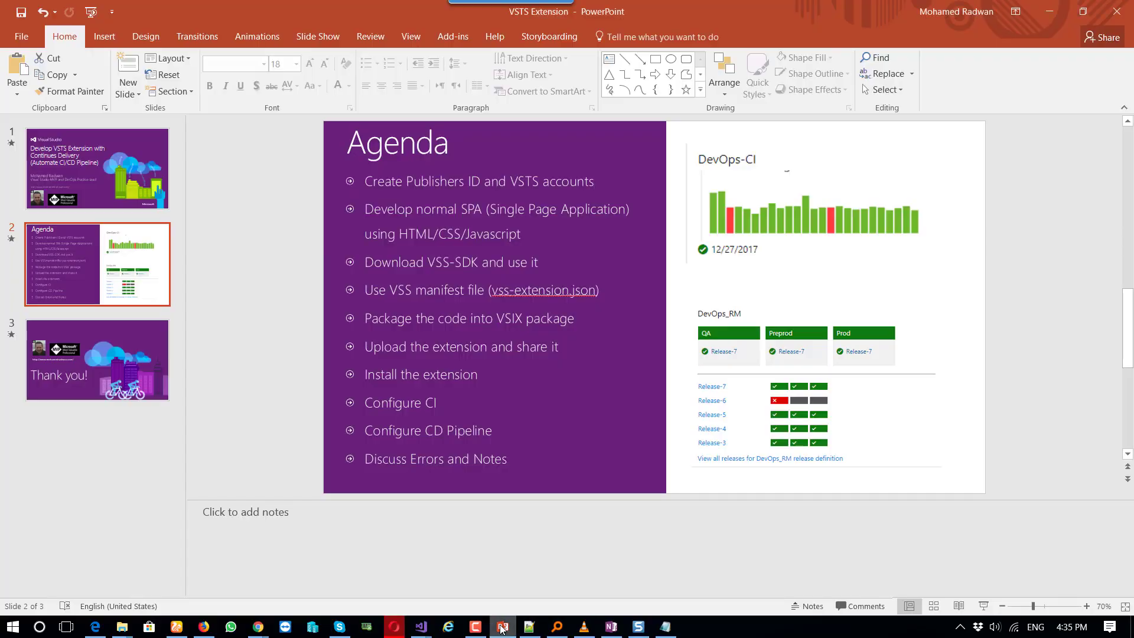